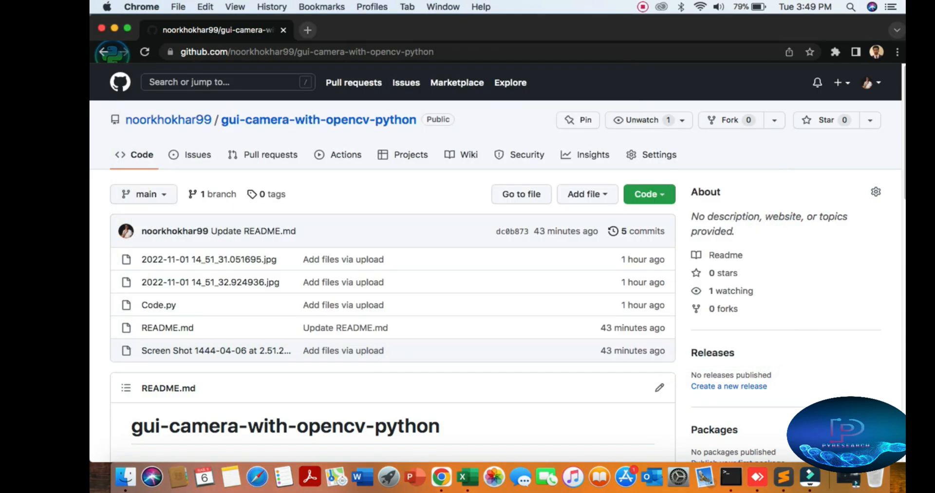
# Step: Open camera.py from the Camera-GUI-in-python folder with Sublime Text via the Finder context menu
pyautogui.scroll(-3)
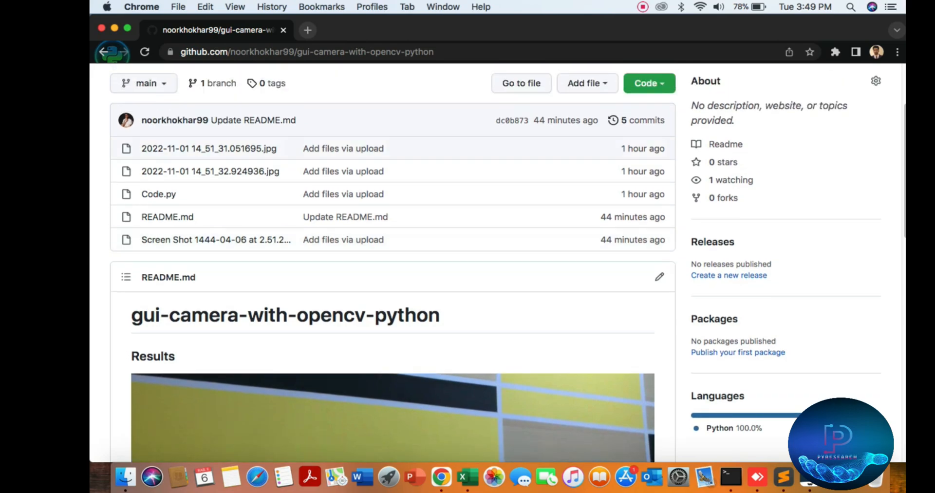
pyautogui.click(648, 83)
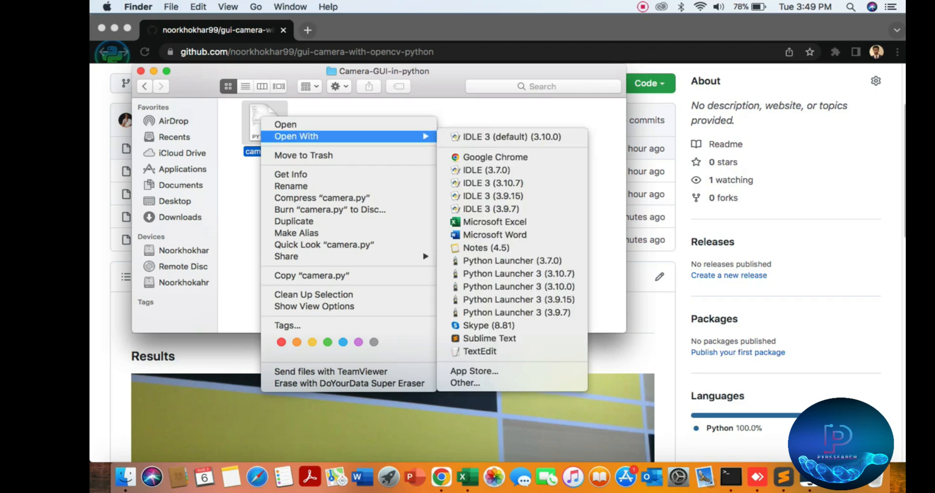
pyautogui.click(489, 338)
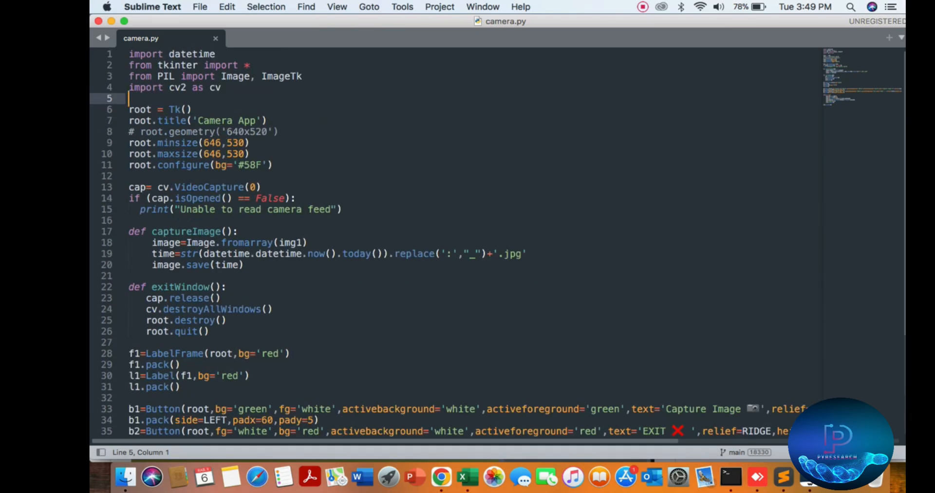
pyautogui.click(221, 87)
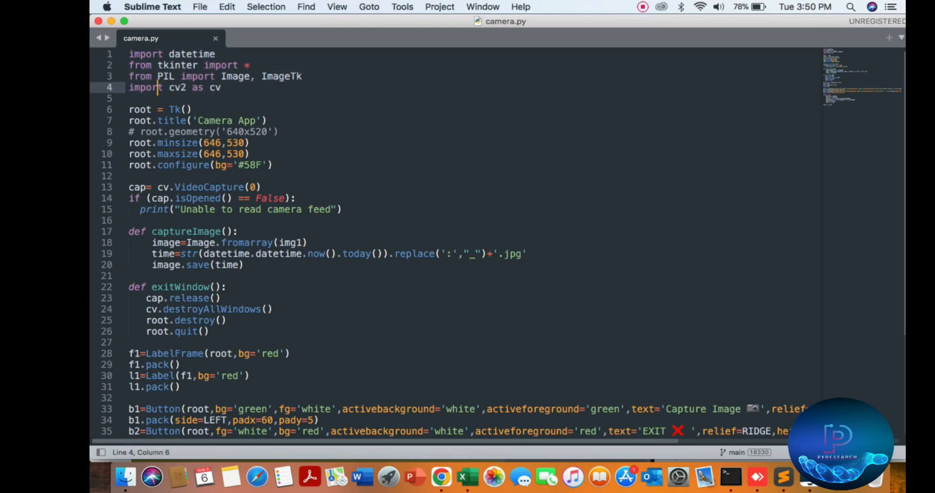
pyautogui.doubleClick(177, 66)
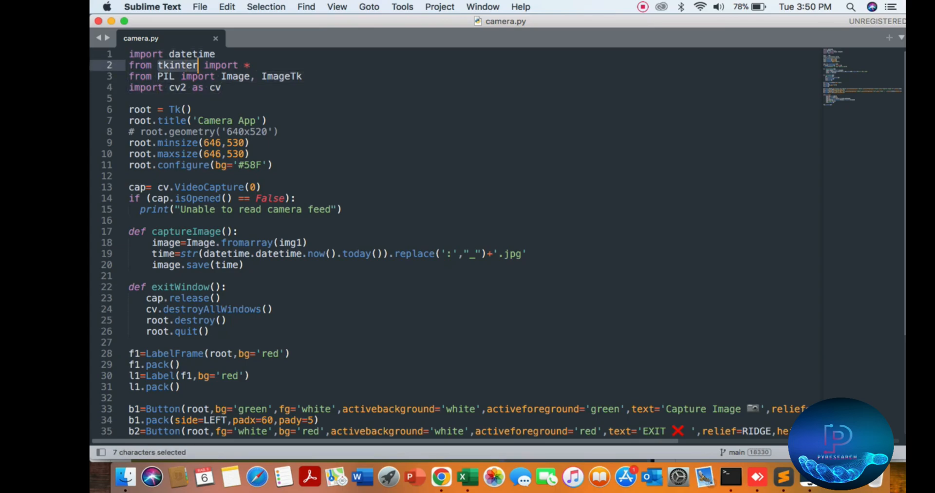
pyautogui.click(237, 76)
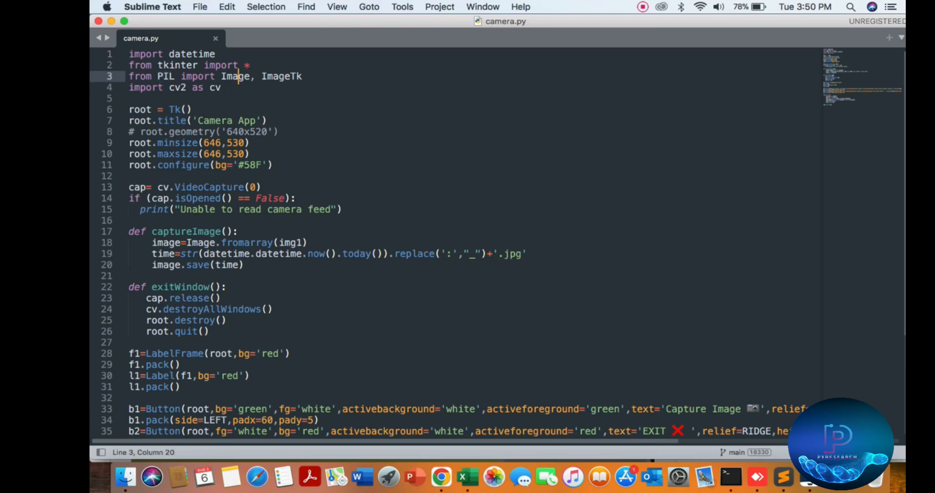
pyautogui.click(192, 53)
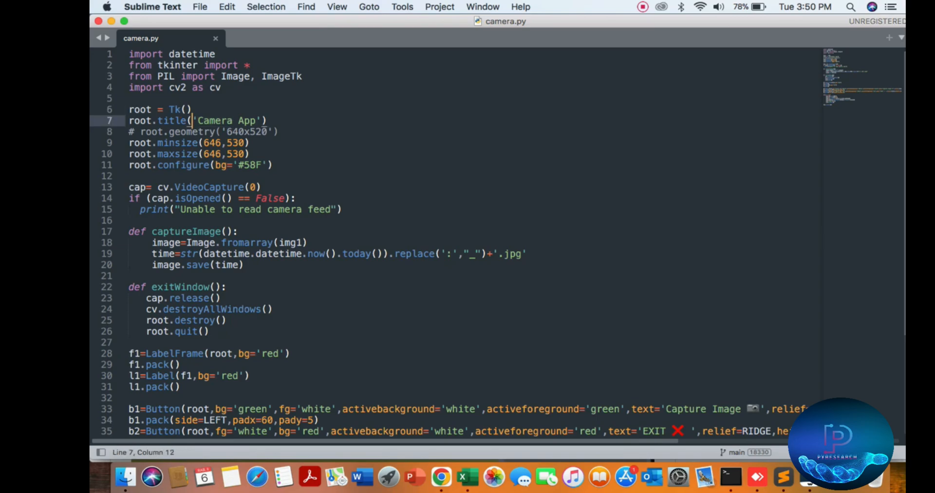
# Step: Edit the root.title string so it reads 'Pyresearch_Camera App'
pyautogui.write('Pyre')
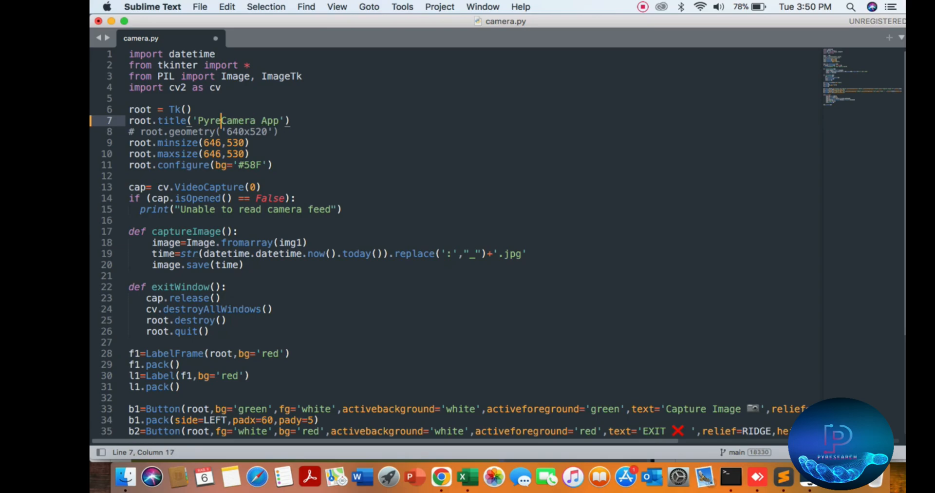
pyautogui.write('se')
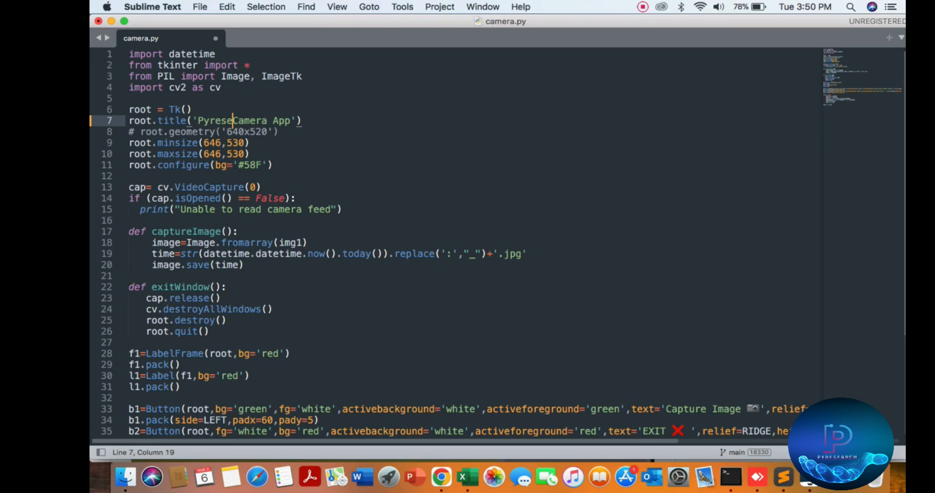
pyautogui.write('search')
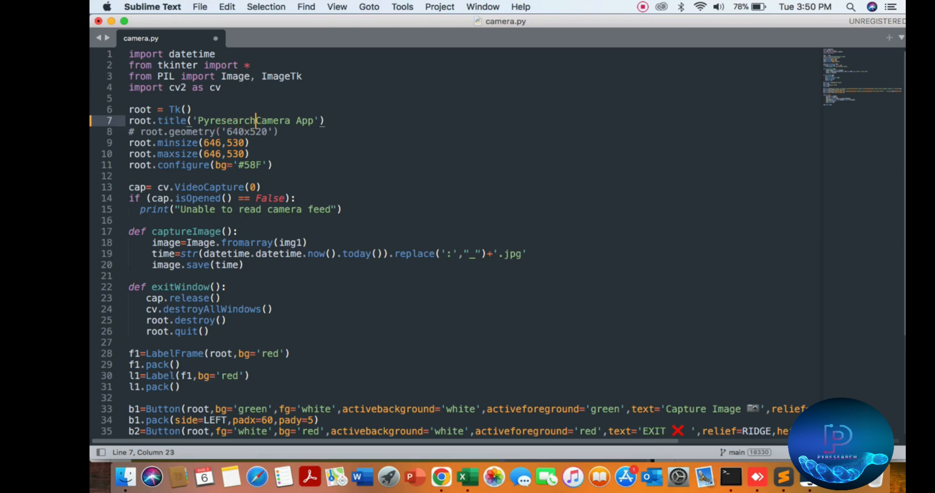
pyautogui.write('_')
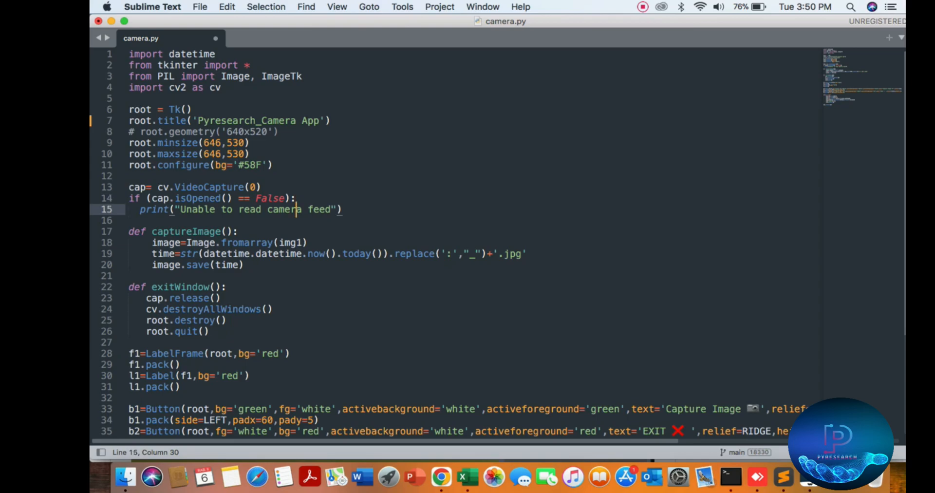
# Step: Review the image capture function and scroll through the rest of camera.py
pyautogui.click(225, 242)
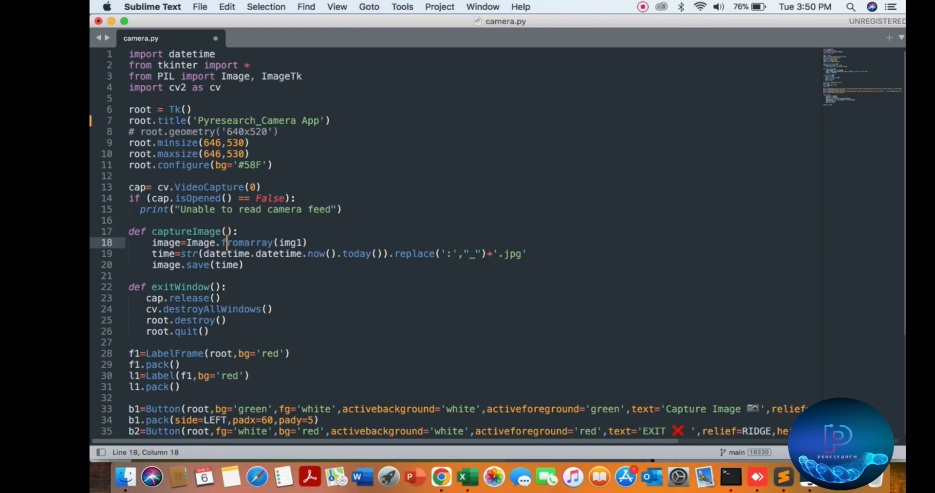
pyautogui.scroll(-3)
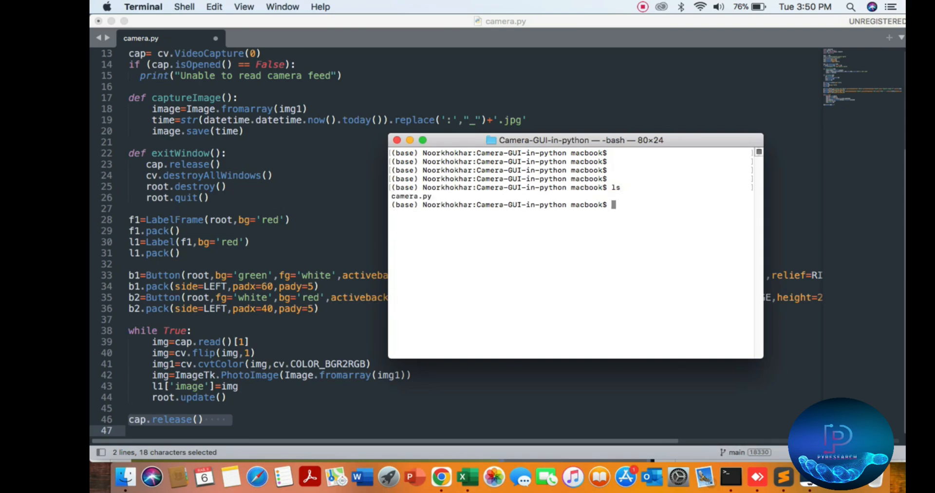
# Step: Run 'python camera.py' to launch the camera app with its live webcam feed
pyautogui.write('python')
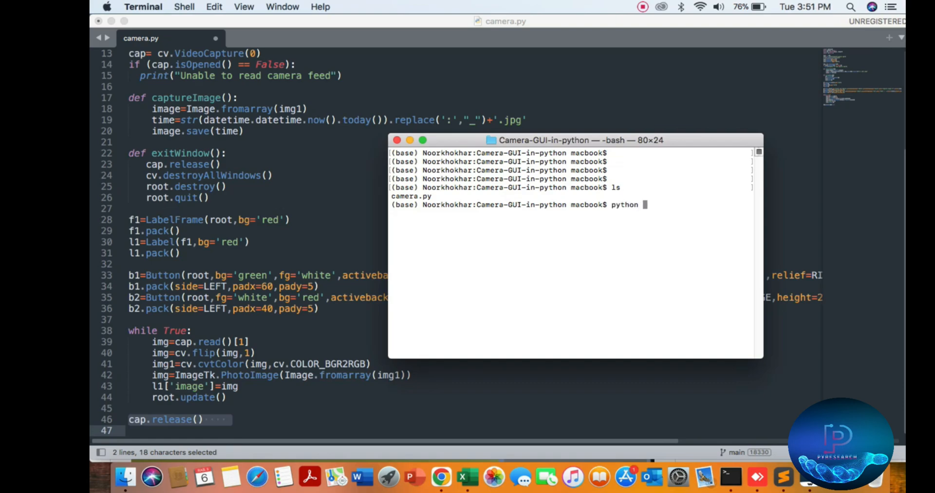
pyautogui.write('camera.py')
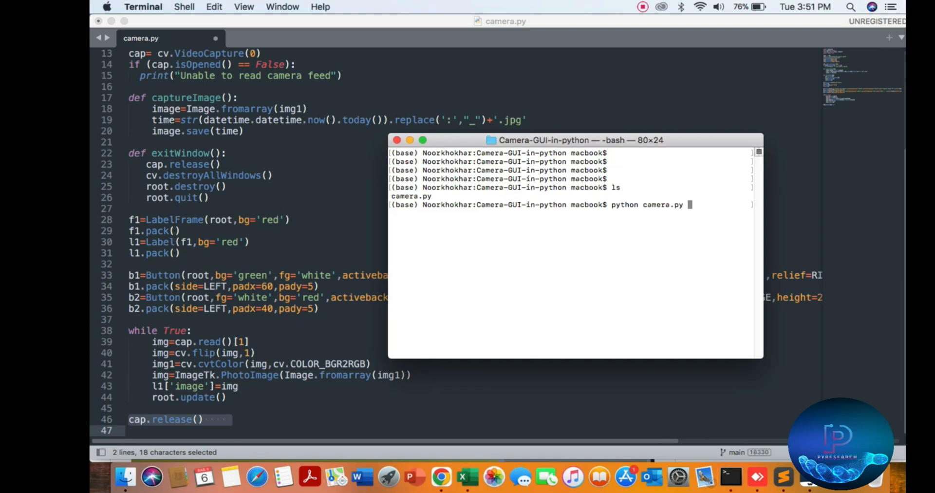
pyautogui.press('enter')
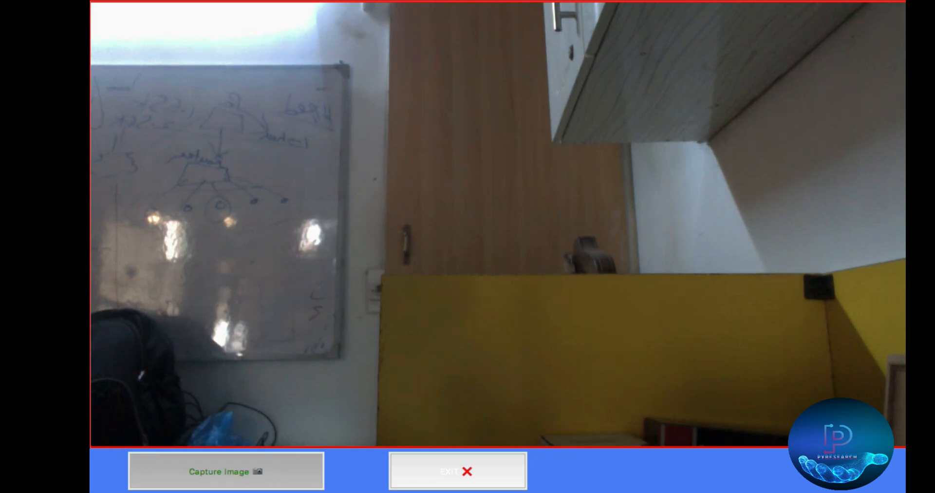
# Step: Exit the camera app after watching the live webcam feed
pyautogui.click(226, 471)
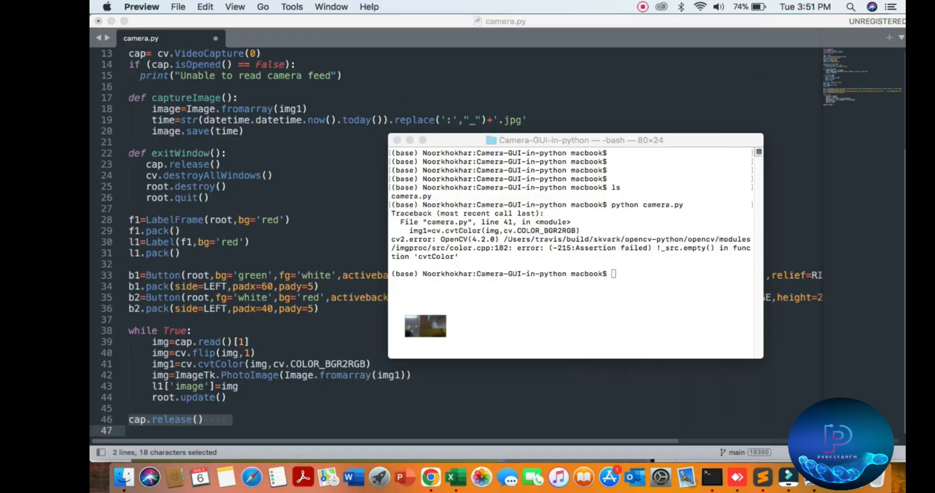
# Step: Bring the Sublime Text window with camera.py back in front of the Terminal
pyautogui.click(783, 476)
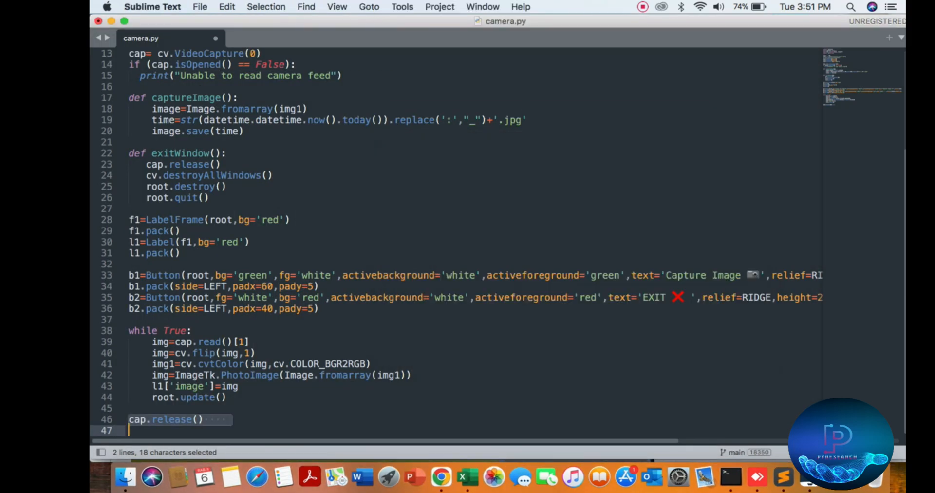
pyautogui.click(642, 6)
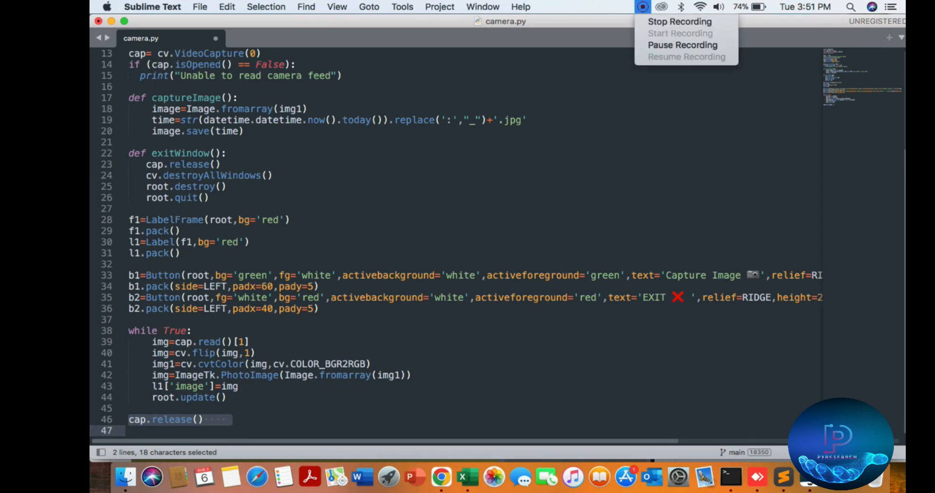